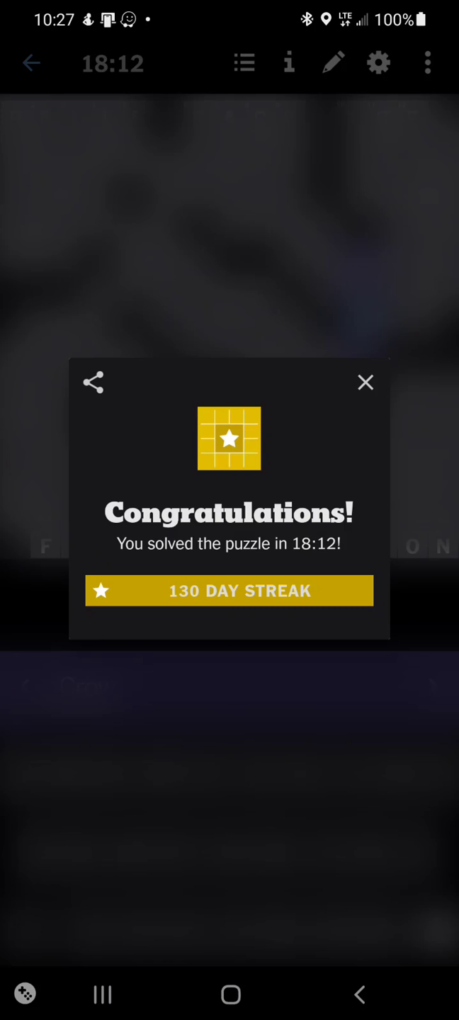
# Dismiss the congratulations popup to reveal the solved SILVER LINING grid
pyautogui.click(365, 383)
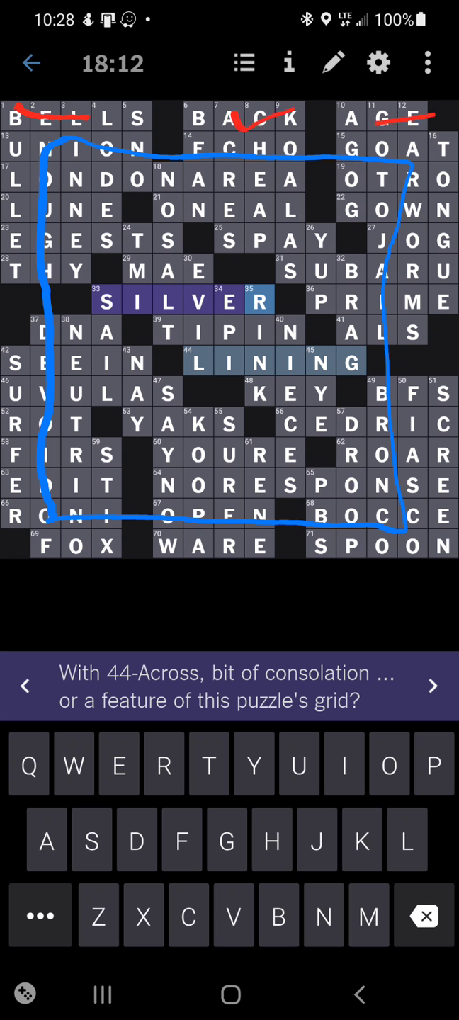
pyautogui.moveTo(445, 191); pyautogui.dragTo(445, 276)
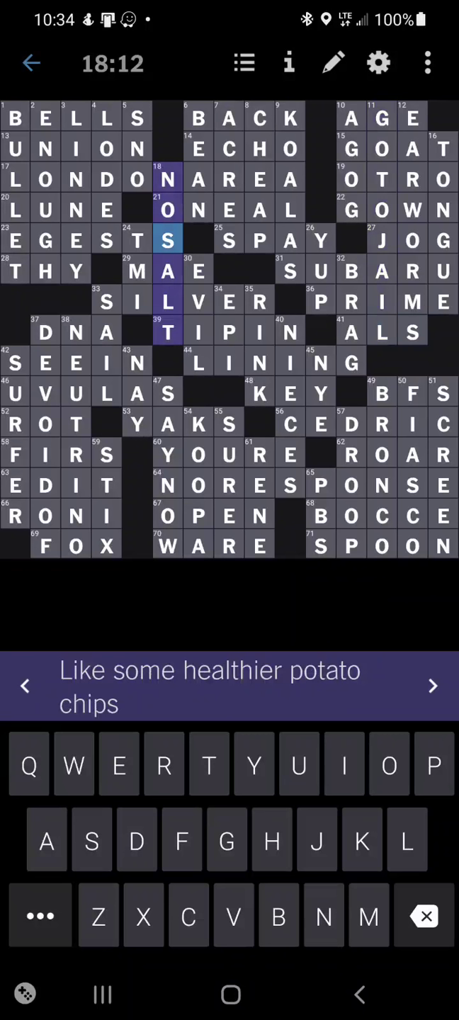
# Select the EGESTS row to show its across clue, "Discharges."
pyautogui.click(45, 241)
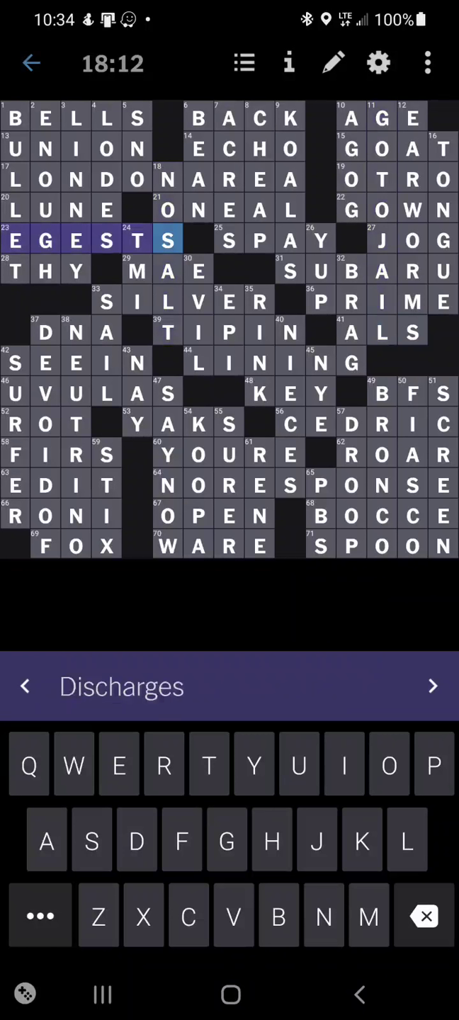